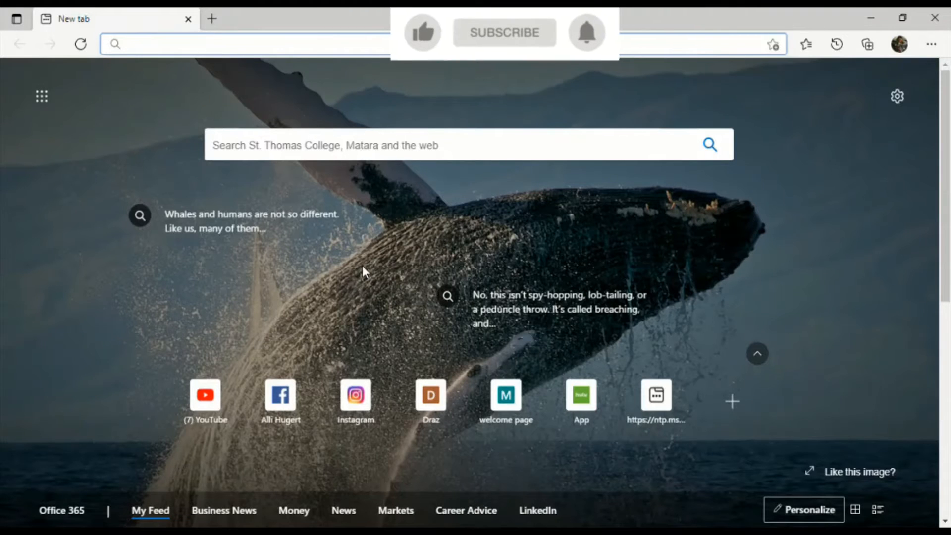
- Switch to a new browser tab and focus its search box
click(423, 32)
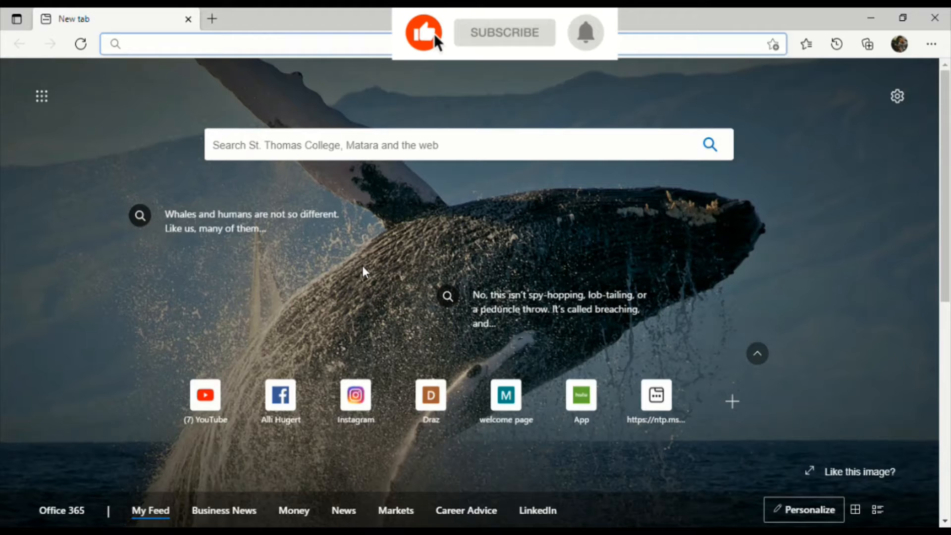
click(503, 32)
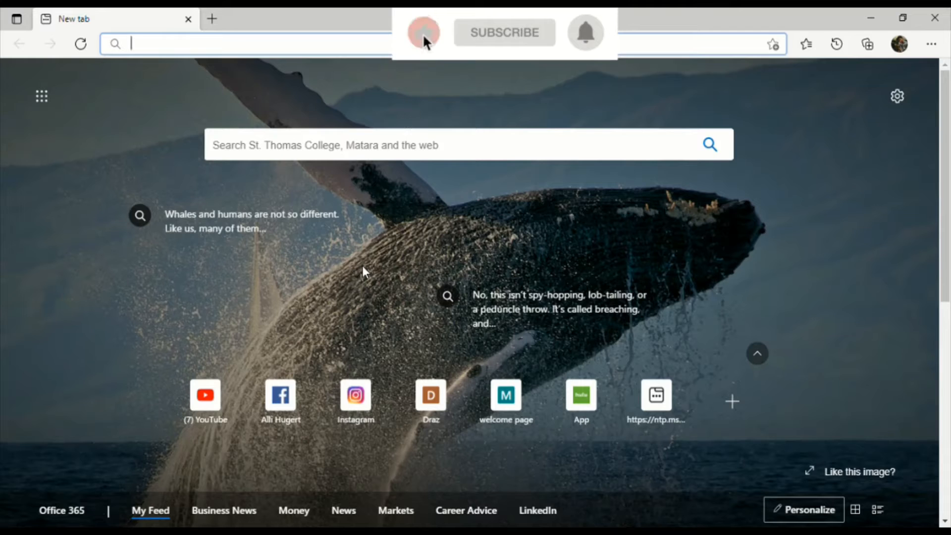
click(503, 32)
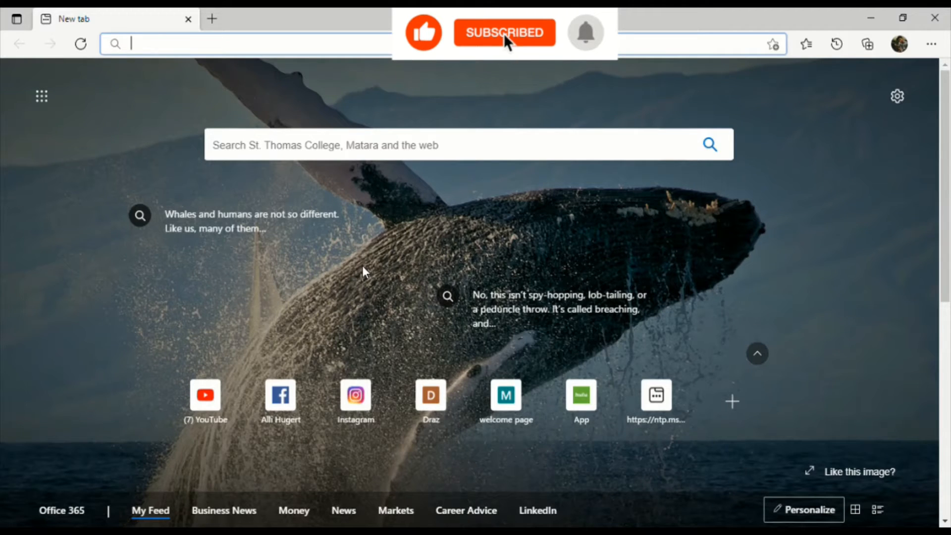
click(584, 33)
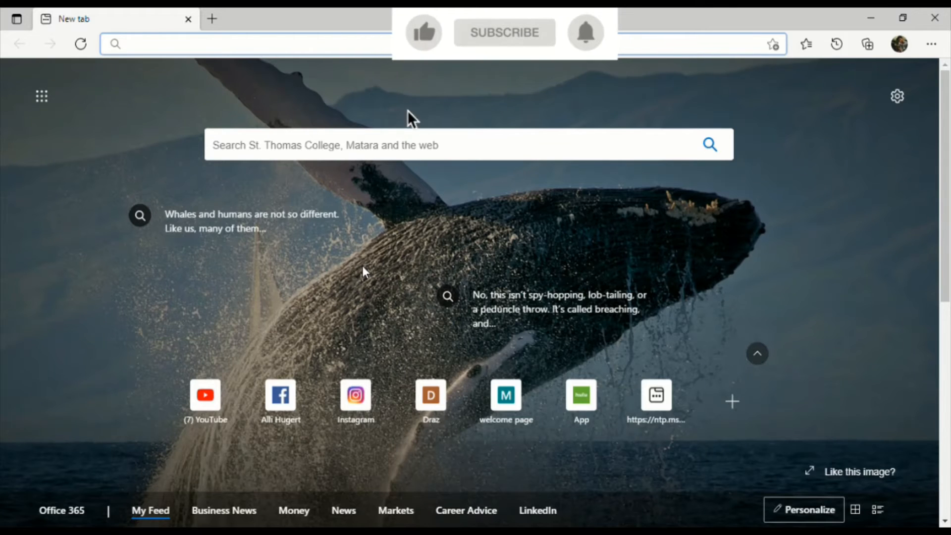
click(424, 32)
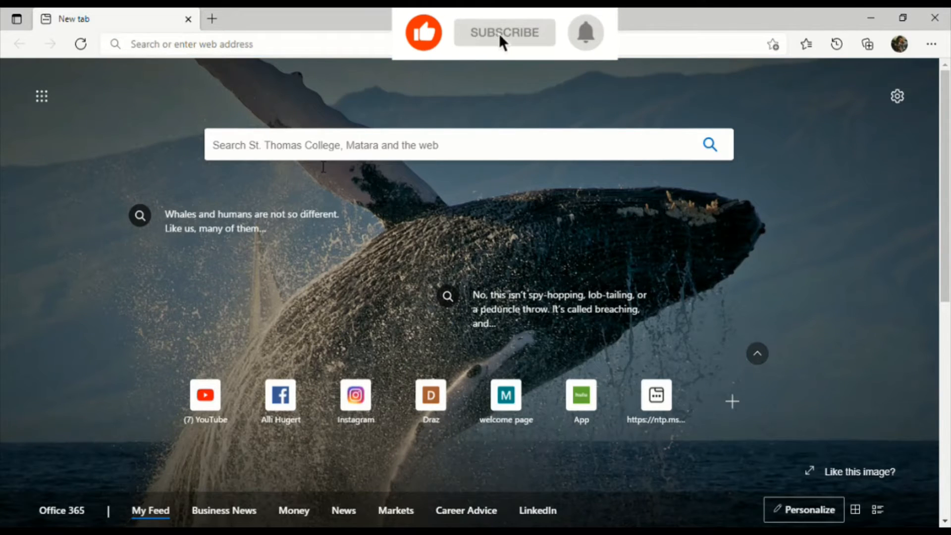
- Navigate to site.google.com, landing on Google's verify-it's-you sign-in page
text(site)
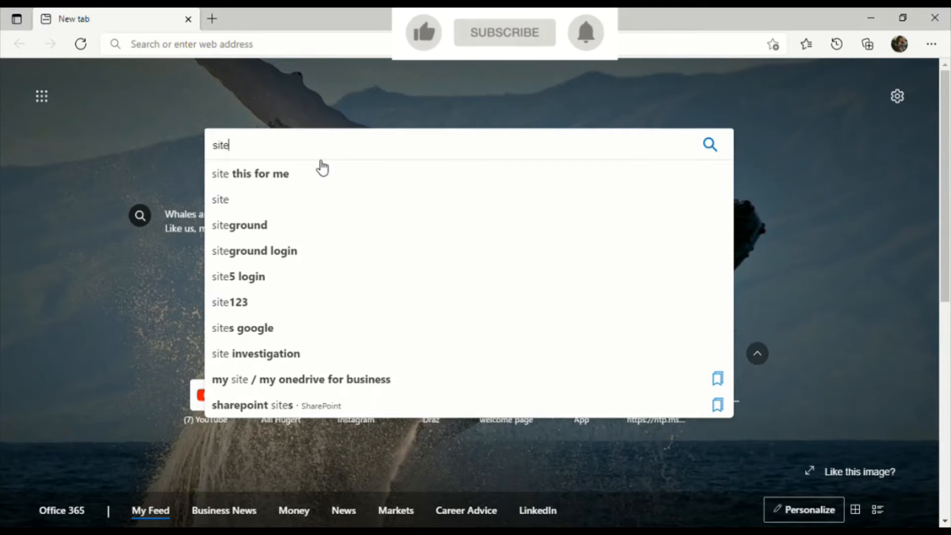
text(.goo)
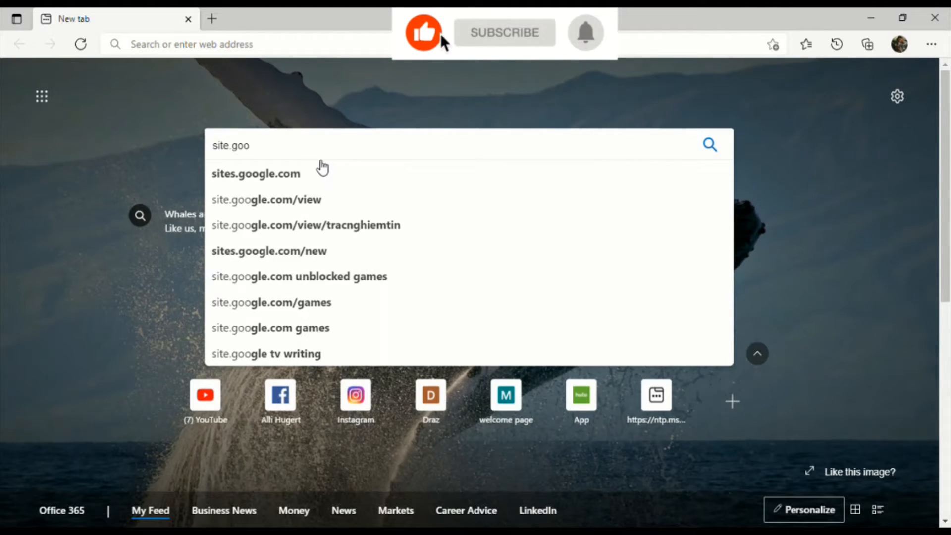
text(gle)
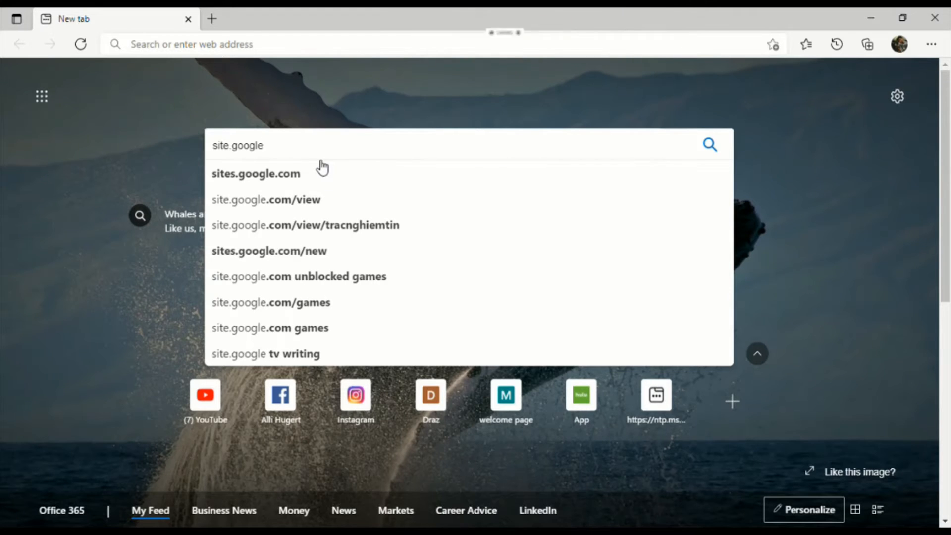
text(.com)
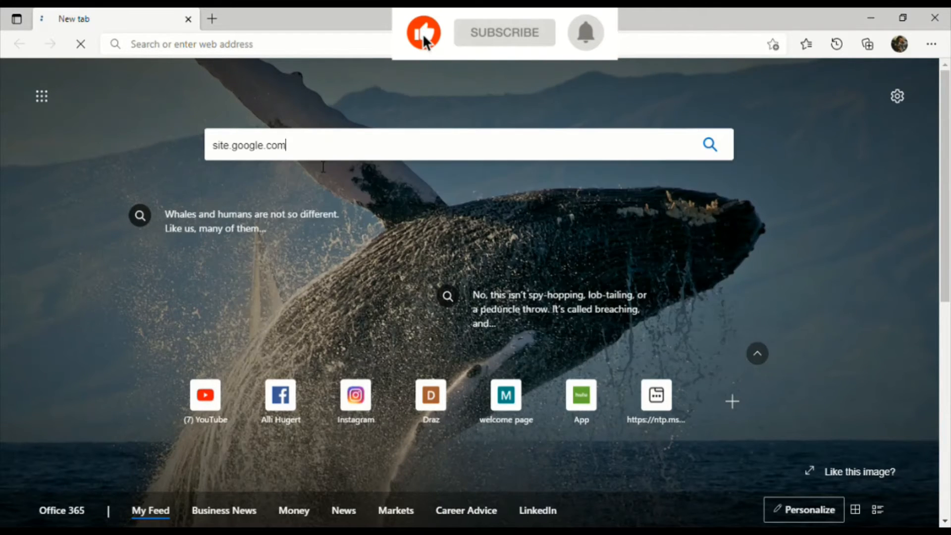
key(Return)
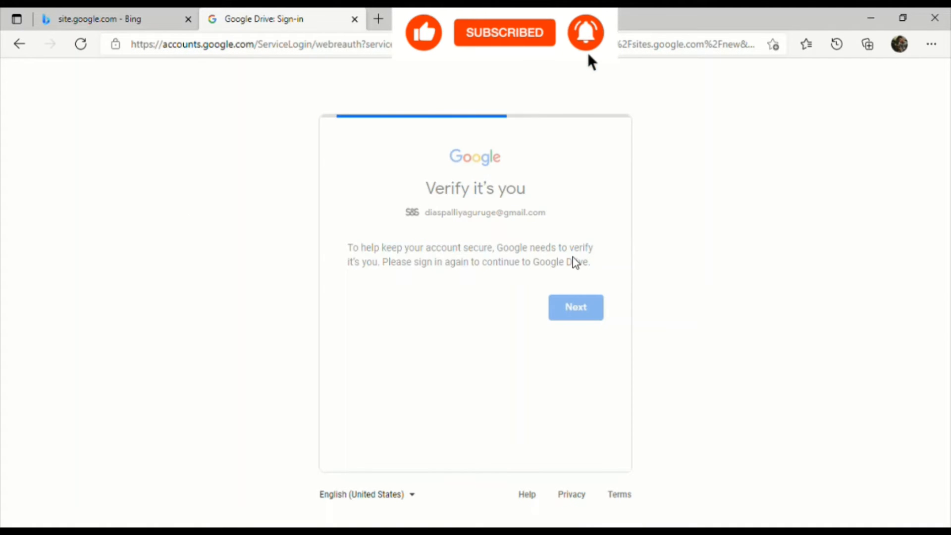
- Continue past account verification with Next to reach the Google Sites home
click(574, 307)
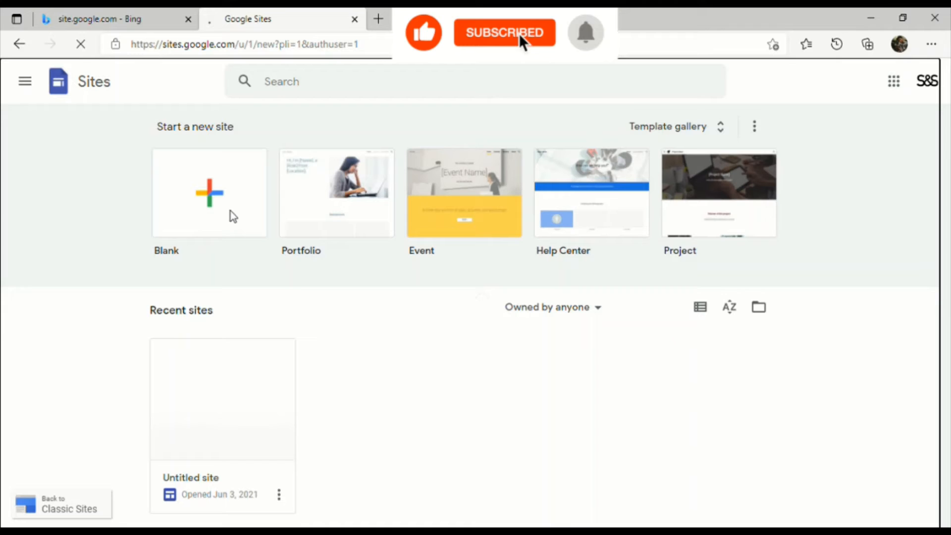
- Start a new site from the Blank tile, opening the untitled site in the editor
click(209, 193)
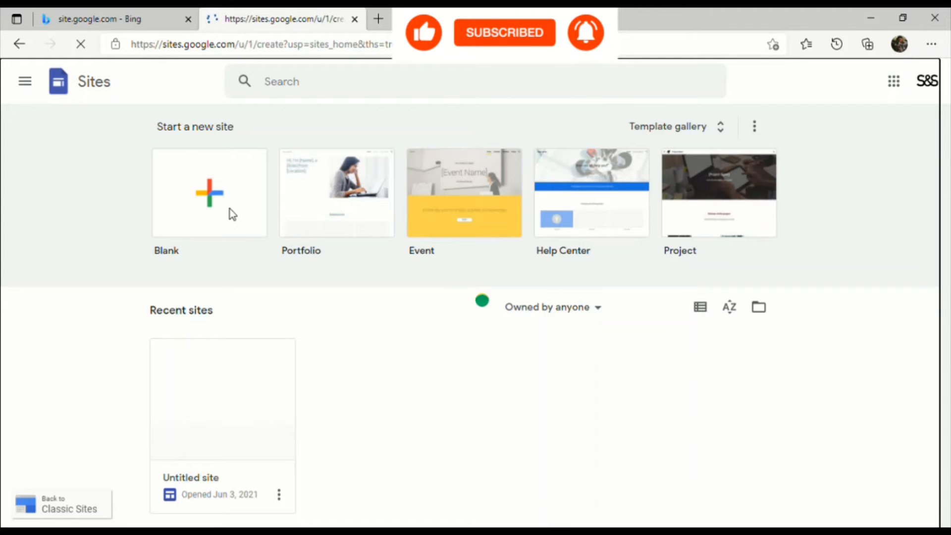
click(209, 192)
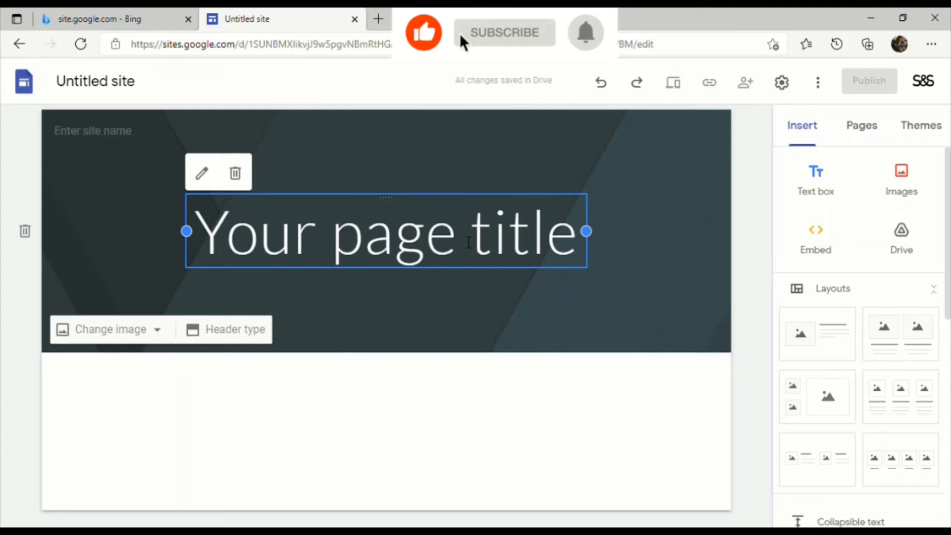
- Insert the first layout (image left, text right) below the header
click(504, 32)
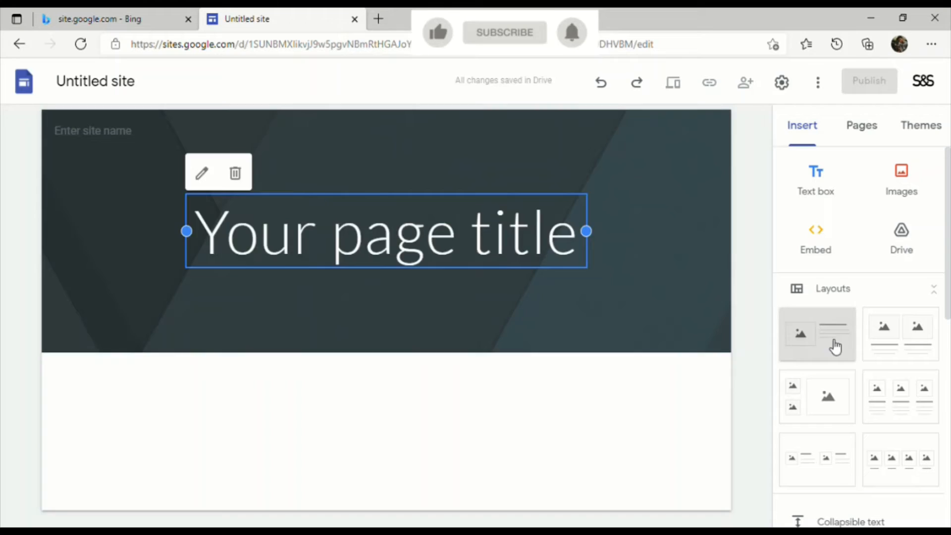
click(816, 334)
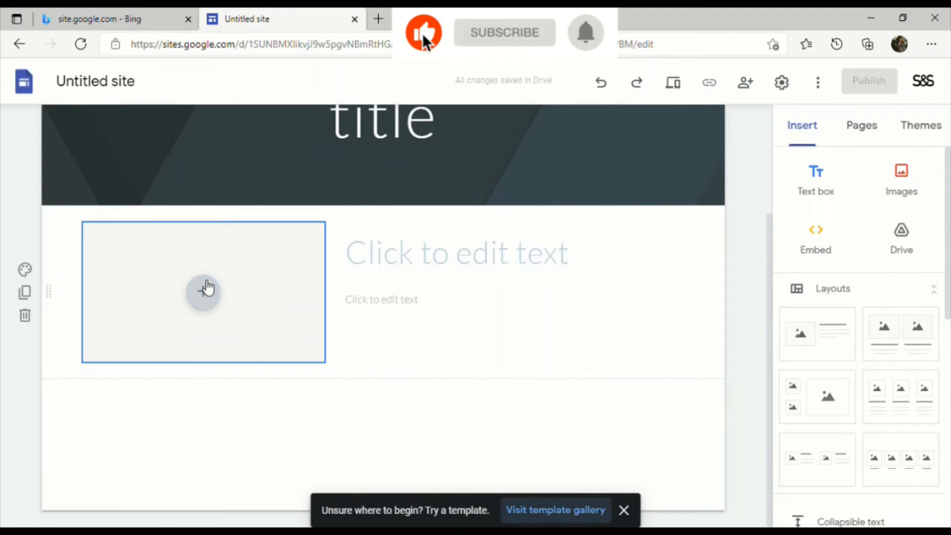
click(203, 292)
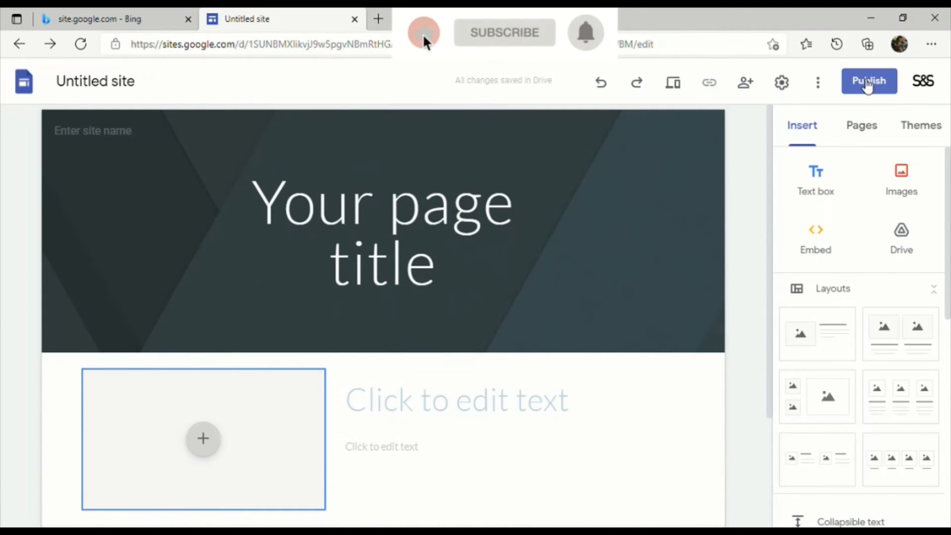
click(868, 81)
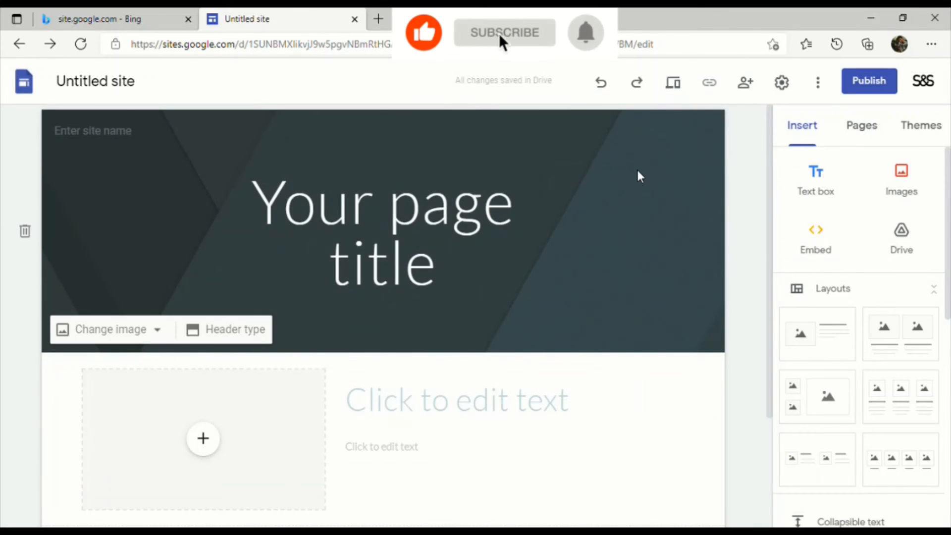
click(504, 33)
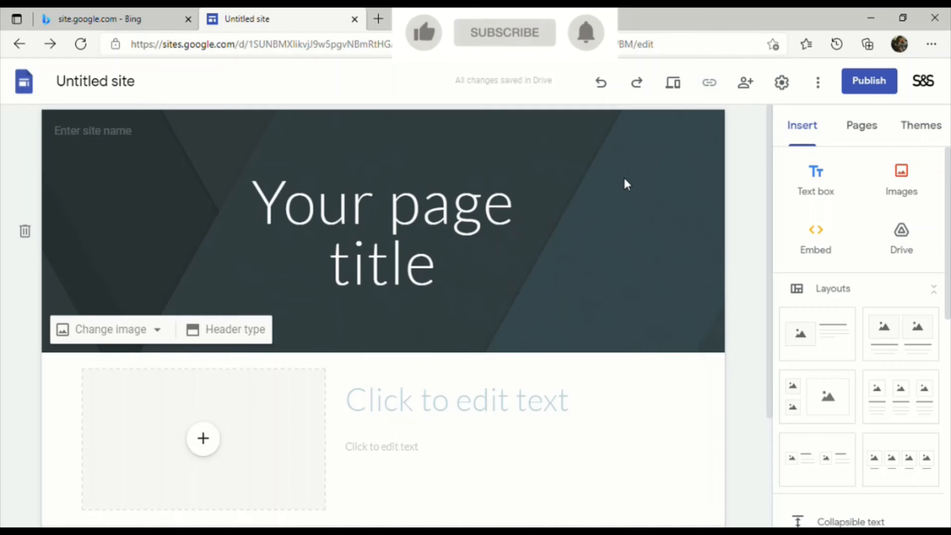
click(423, 33)
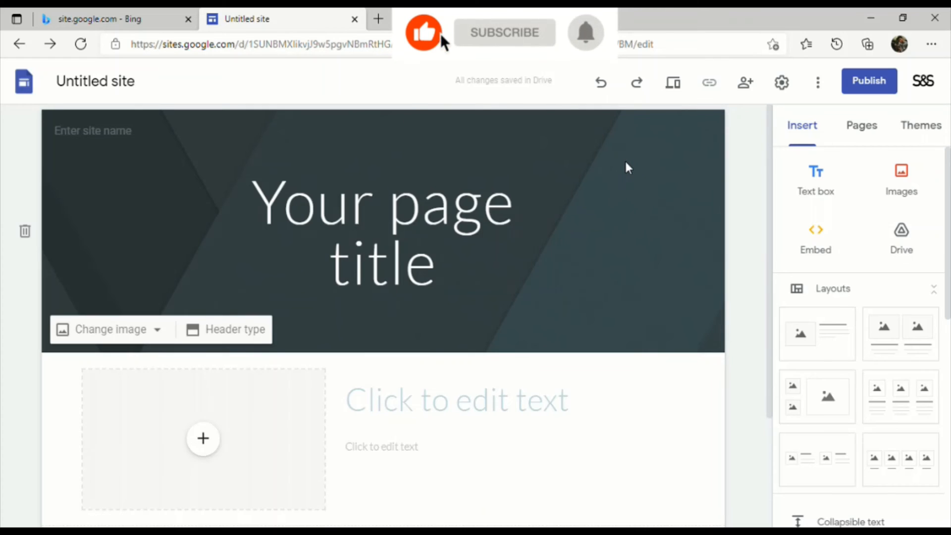
click(504, 32)
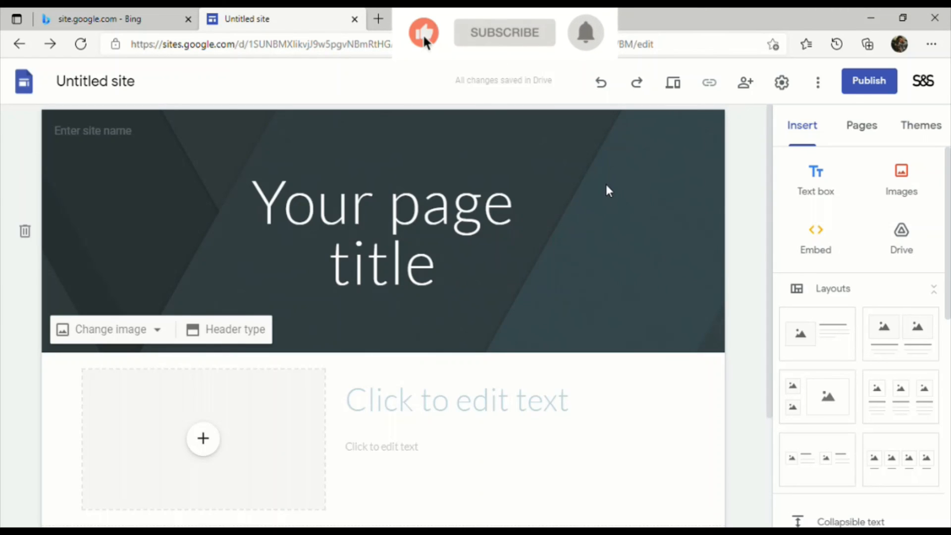
click(503, 33)
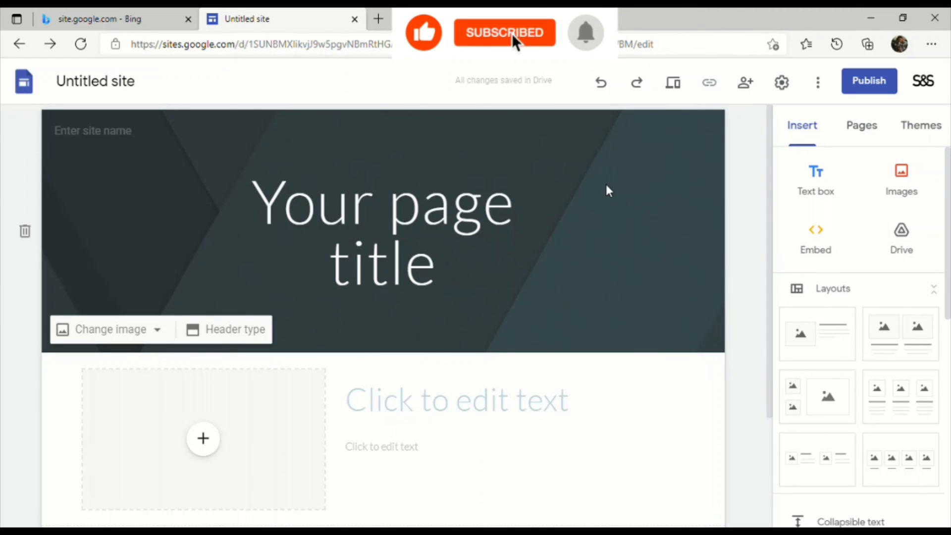